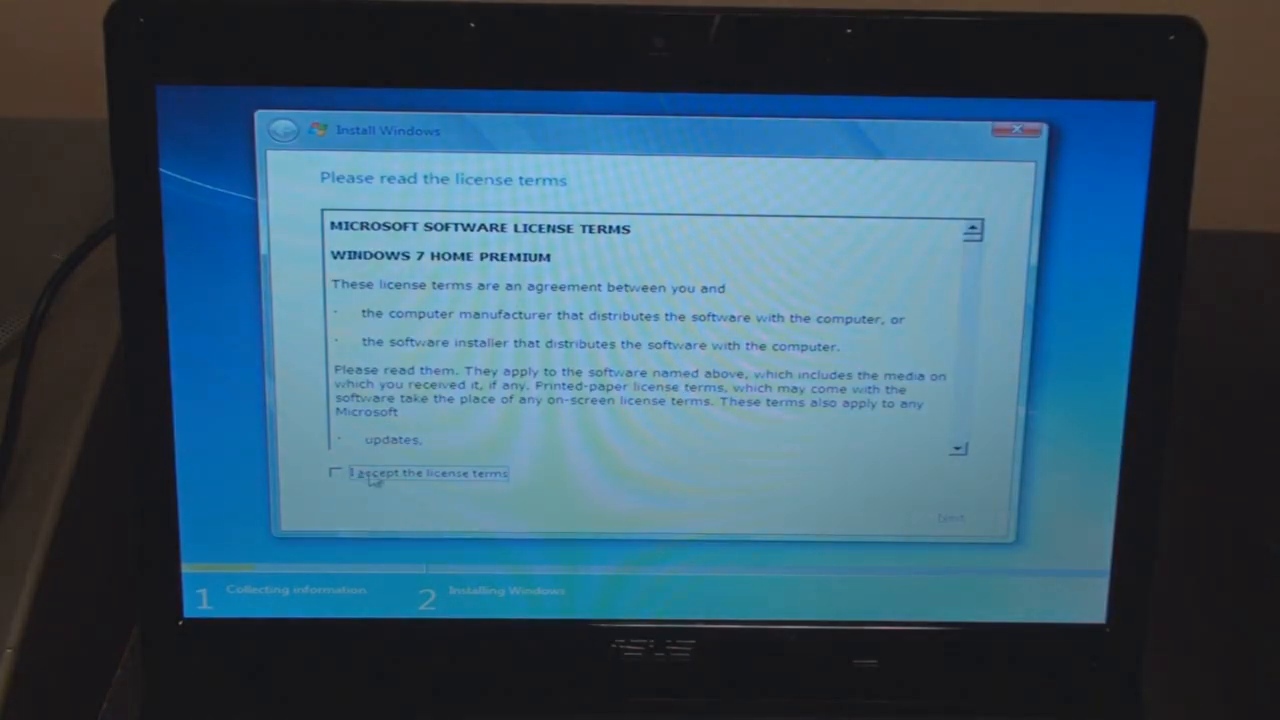
Accept the license terms and choose a Custom (advanced) installation.
{"action": "left_click", "coordinate": [336, 472]}
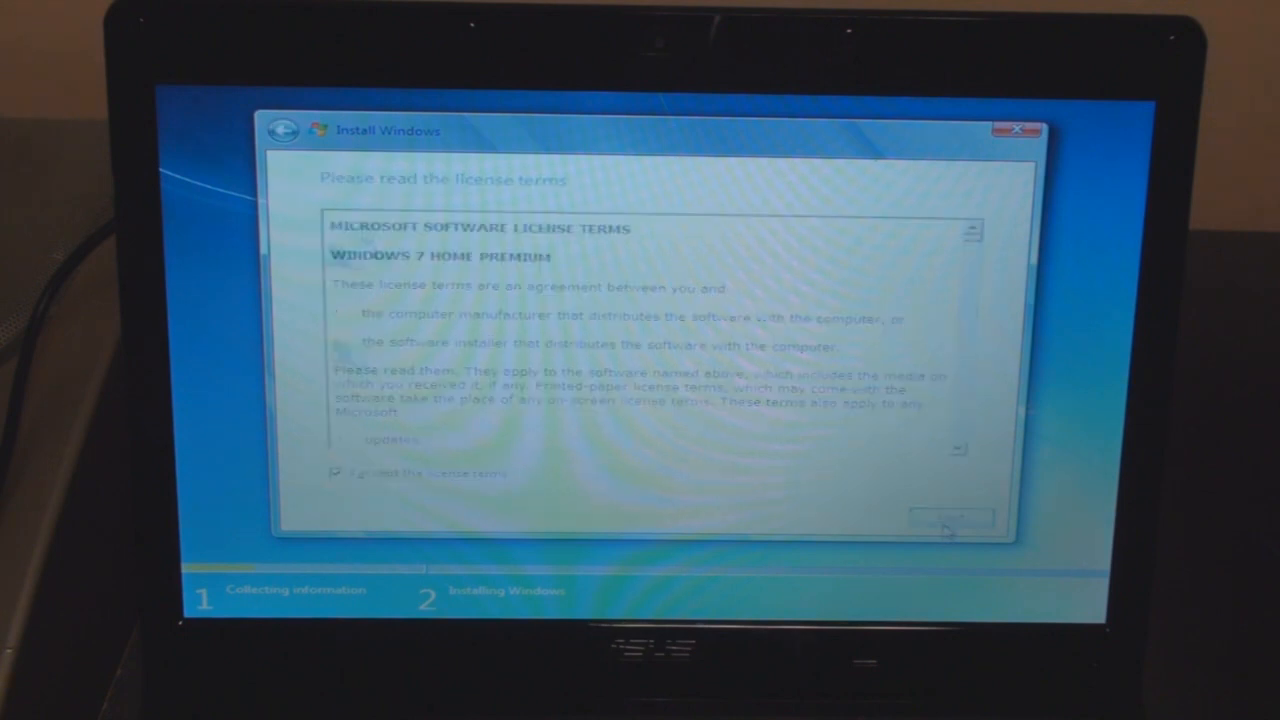
{"action": "left_click", "coordinate": [950, 518]}
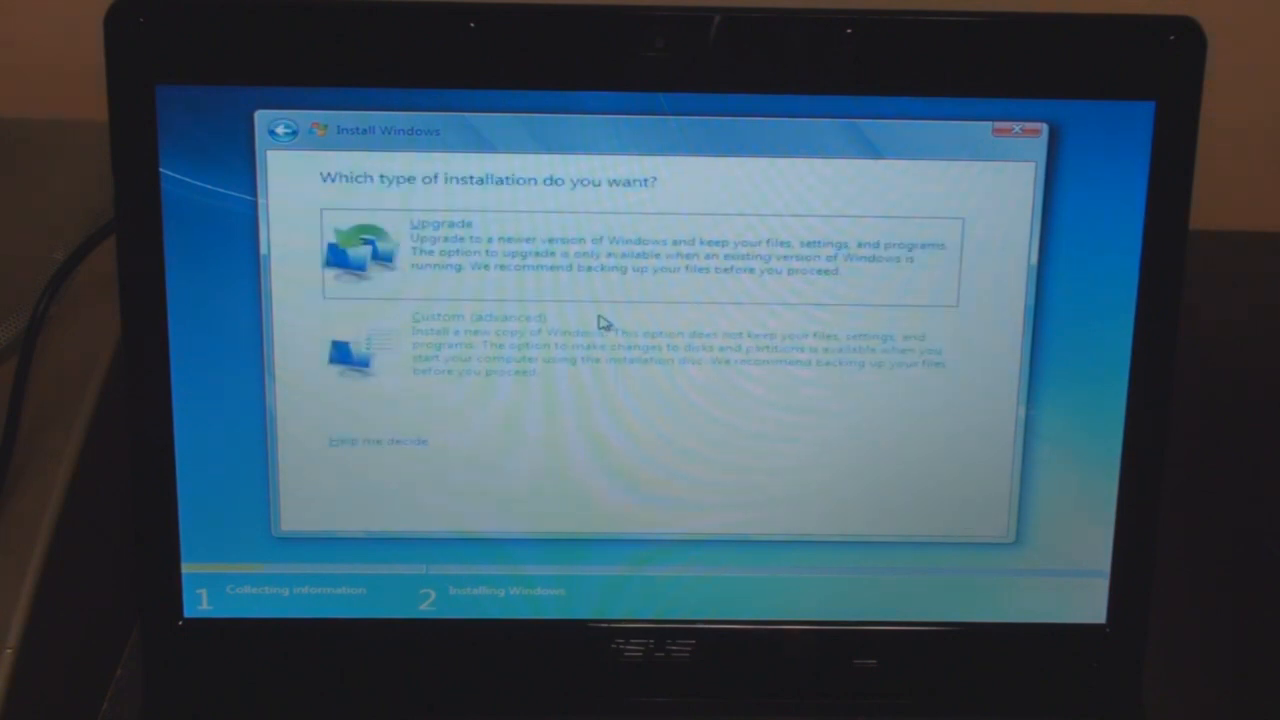
{"action": "left_click", "coordinate": [464, 316]}
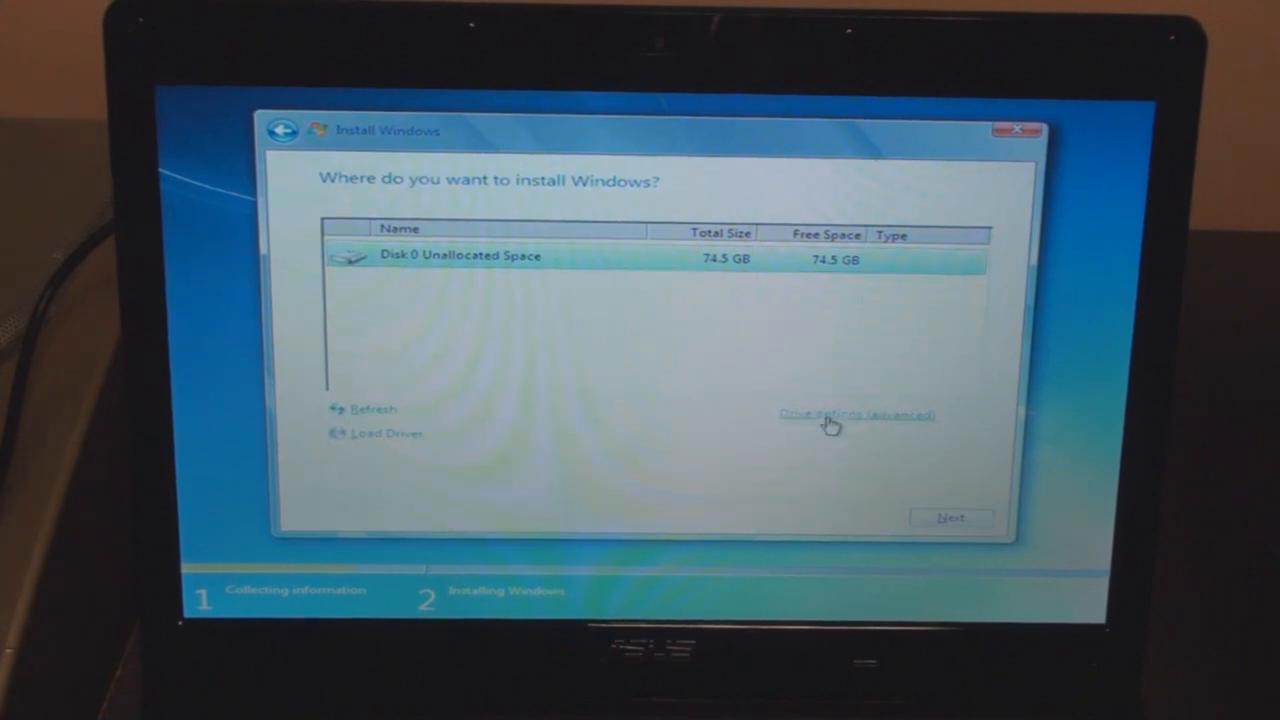
Create a new full-size partition on Disk 0, allowing the extra 100 MB System Reserved partition.
{"action": "left_click", "coordinate": [856, 414]}
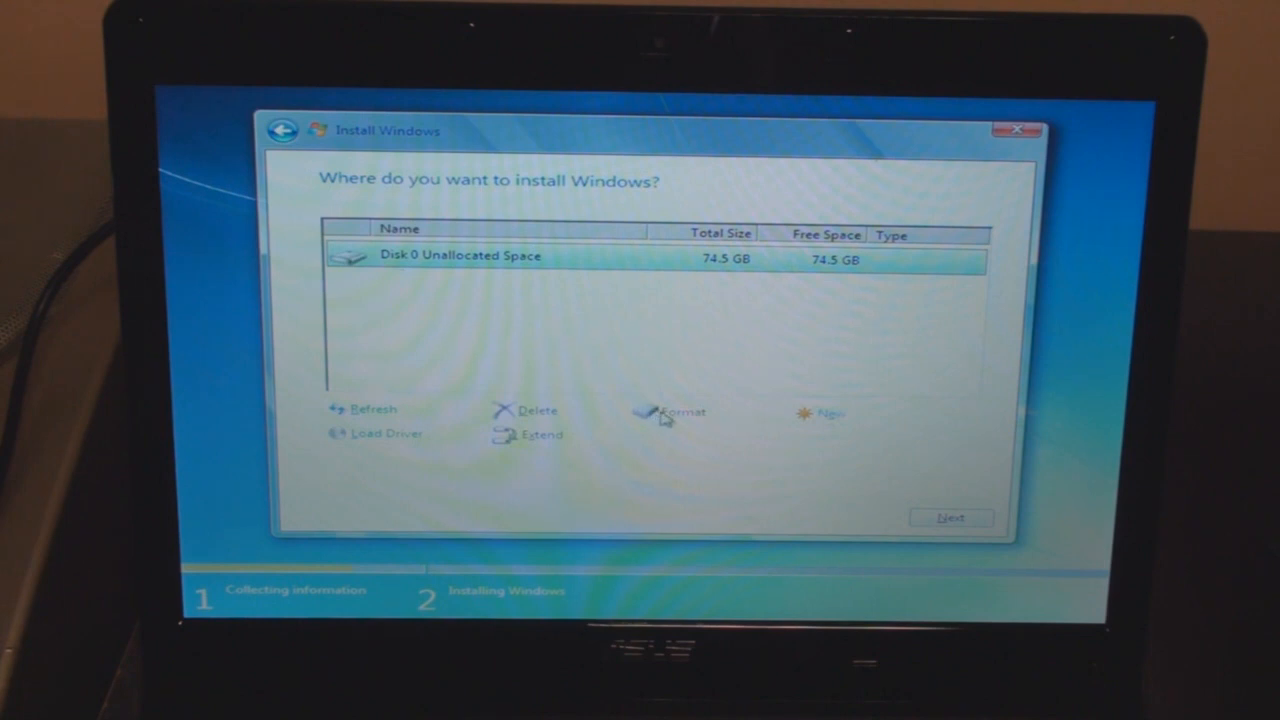
{"action": "left_click", "coordinate": [826, 412]}
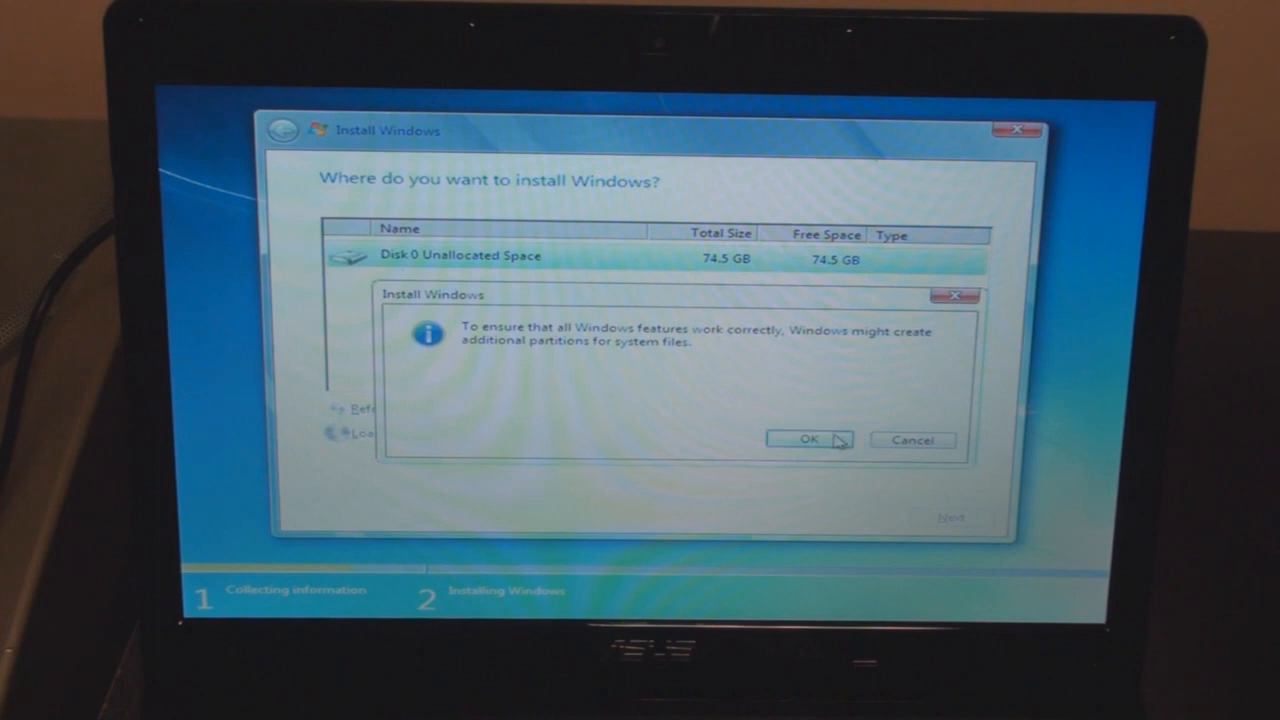
{"action": "left_click", "coordinate": [808, 440]}
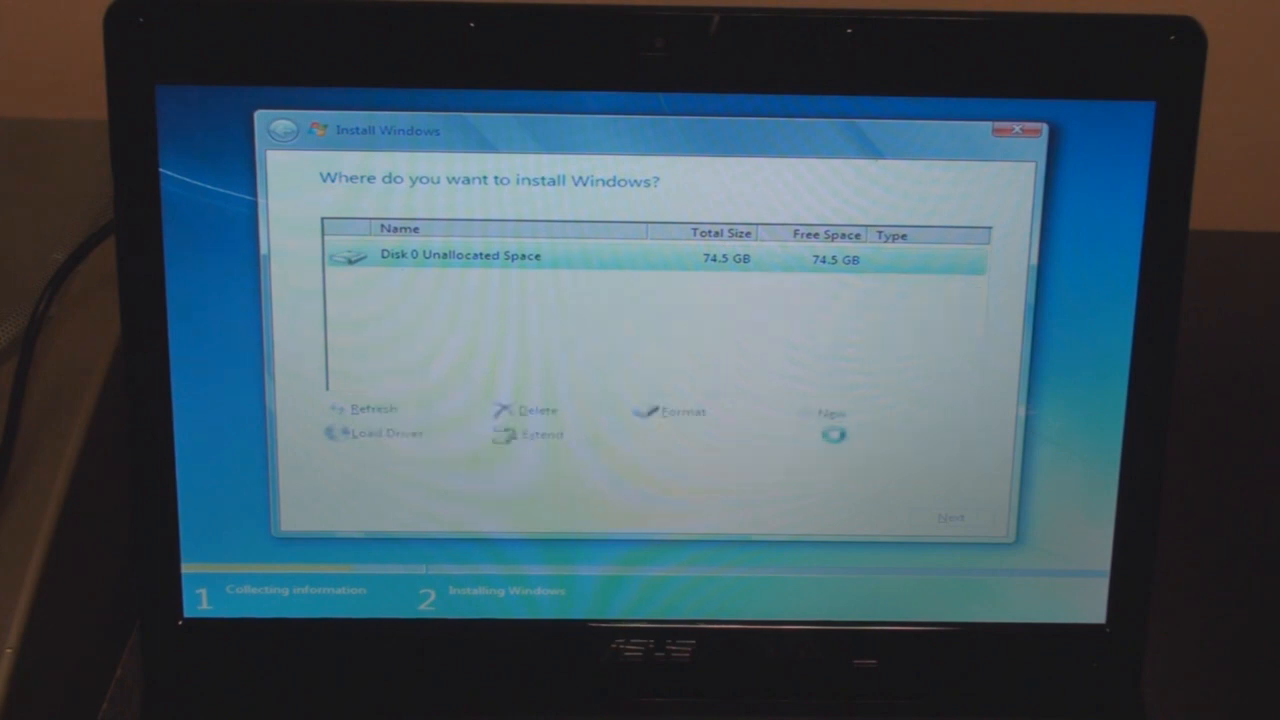
{"action": "left_click", "coordinate": [830, 412]}
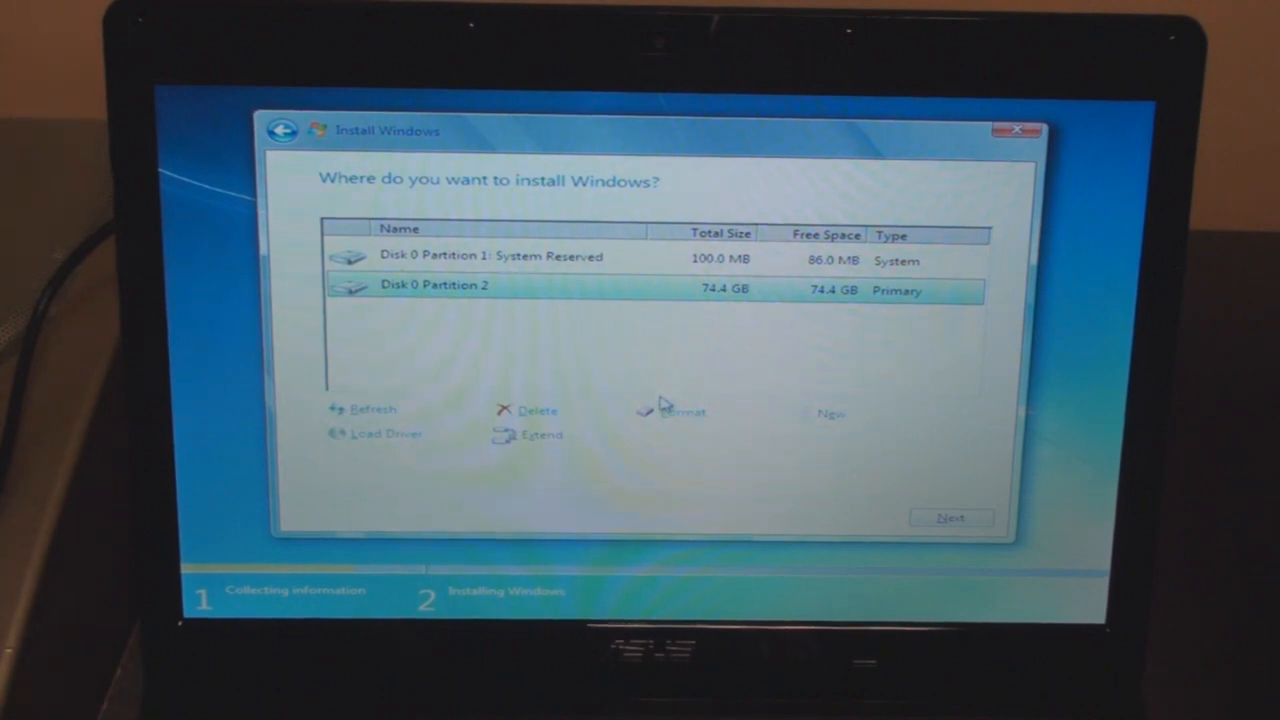
Format Partition 2 and start installing Windows on it.
{"action": "left_click", "coordinate": [684, 412]}
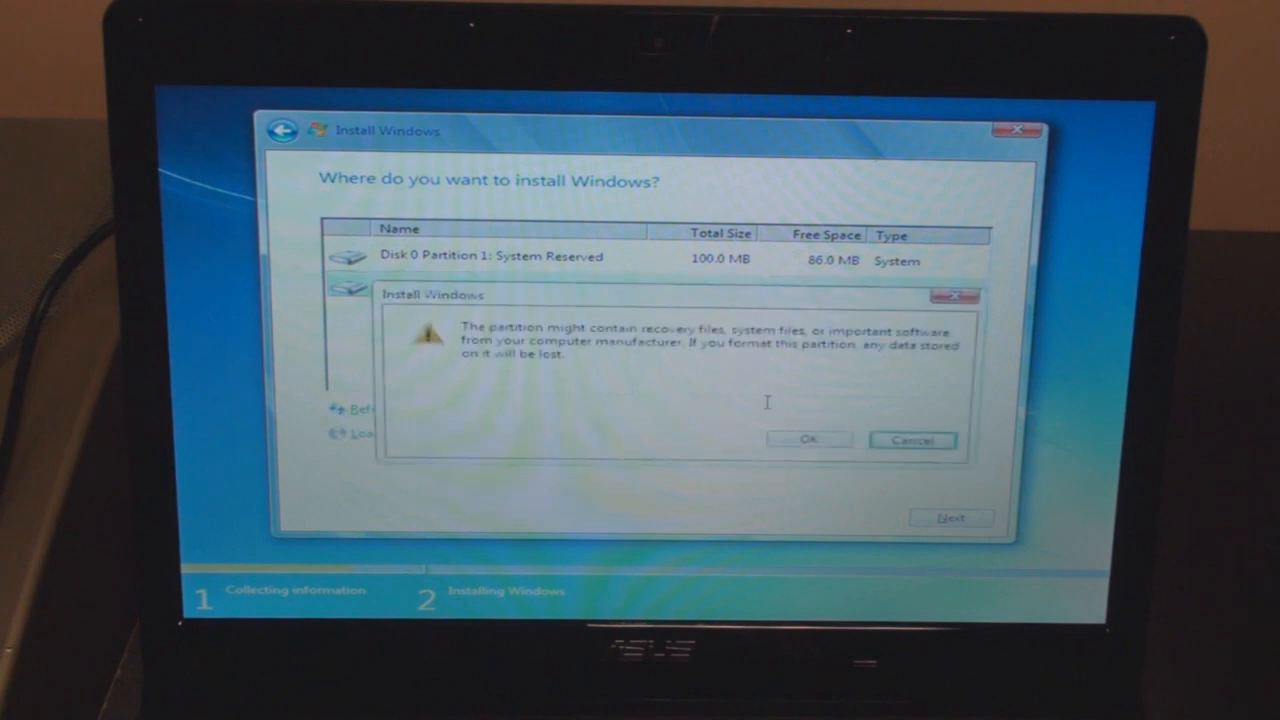
{"action": "left_click", "coordinate": [808, 440]}
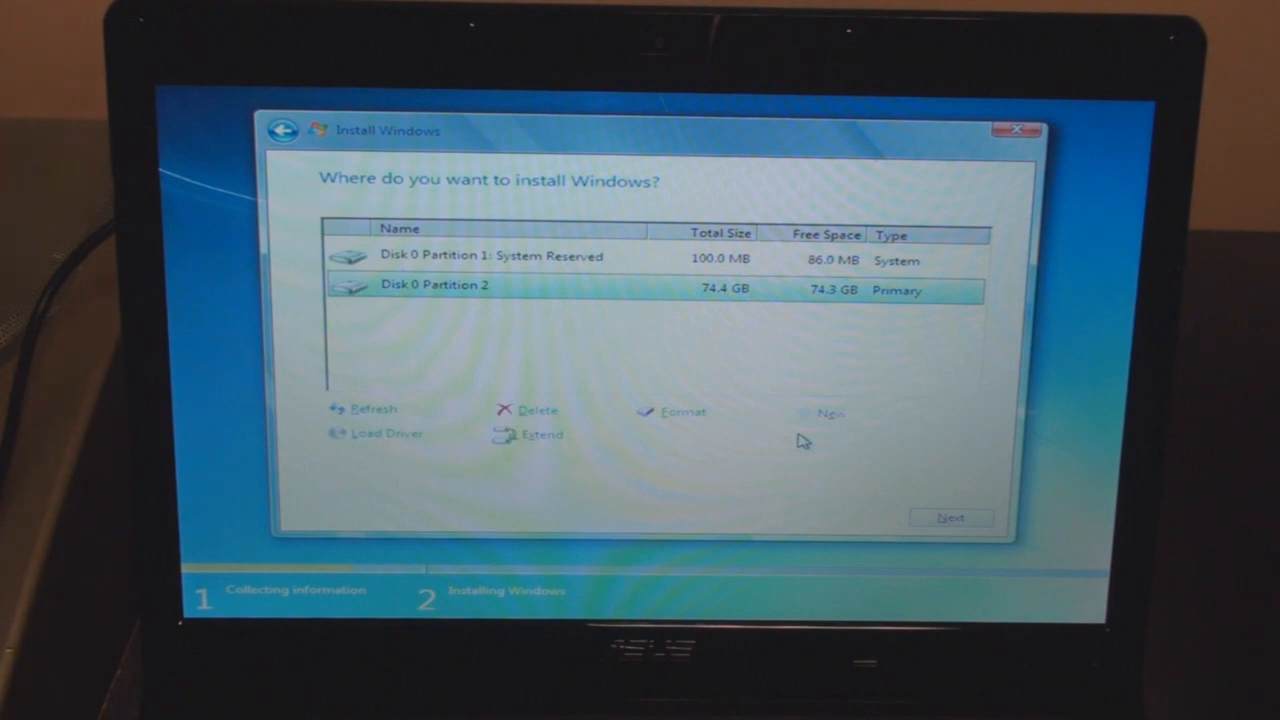
{"action": "left_click", "coordinate": [950, 516]}
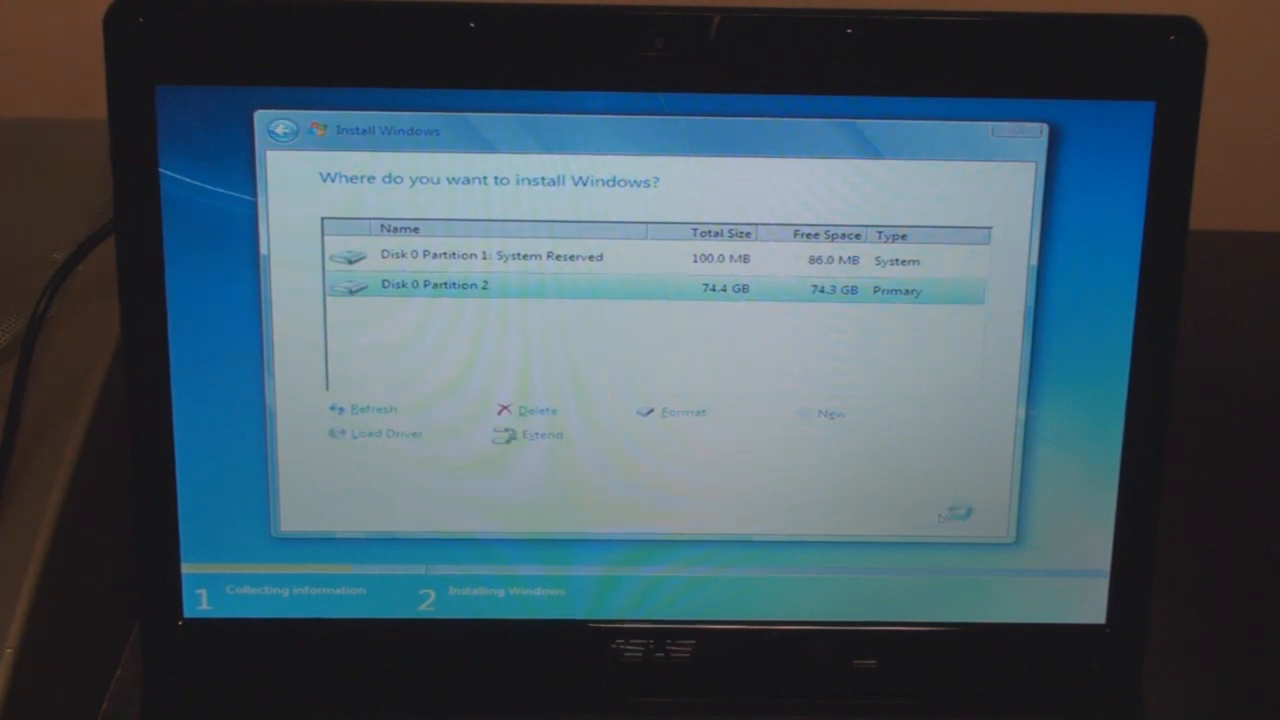
{"action": "left_click", "coordinate": [952, 512]}
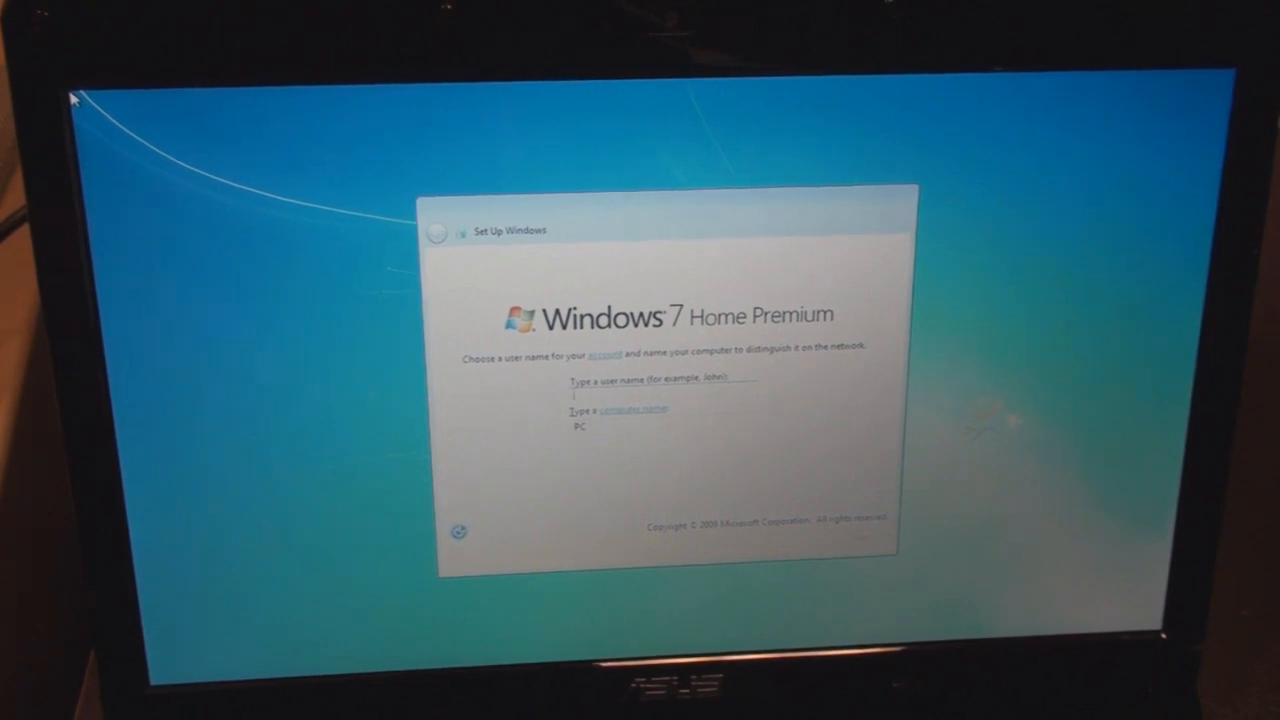
Enter the user name 'Brandon' and confirm the user and computer names.
{"action": "type", "text": "B"}
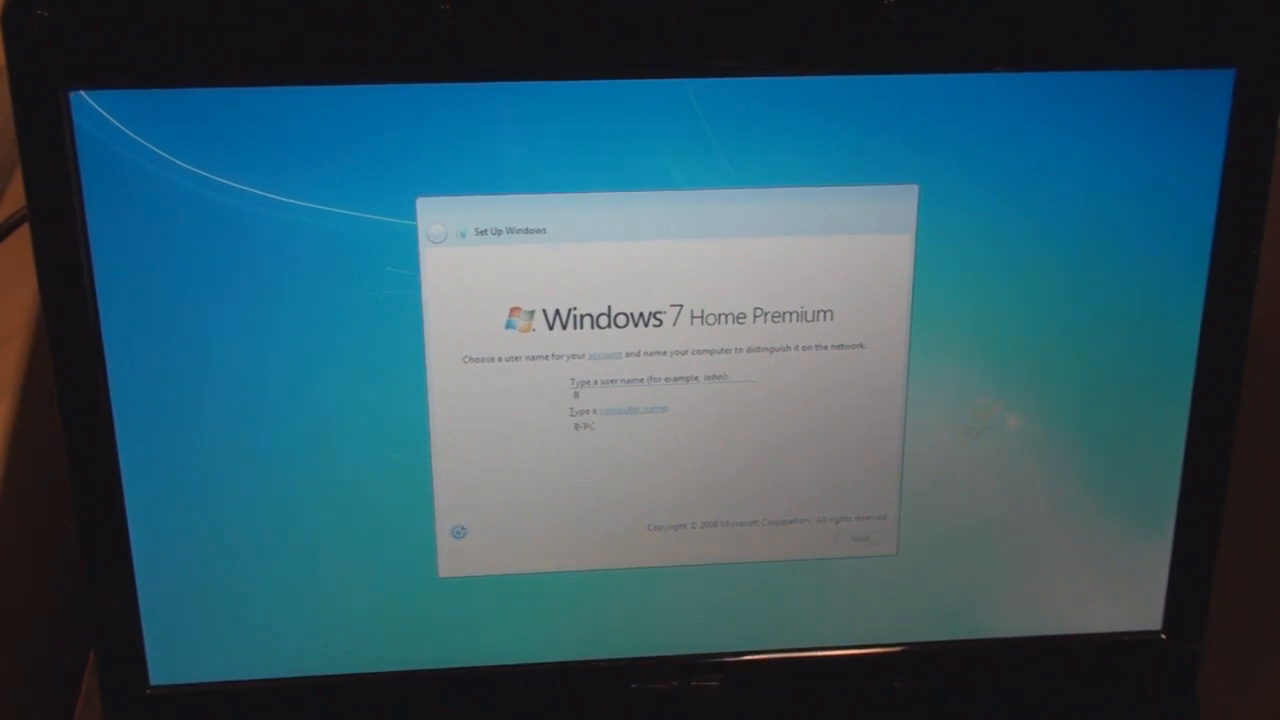
{"action": "type", "text": "Brandon"}
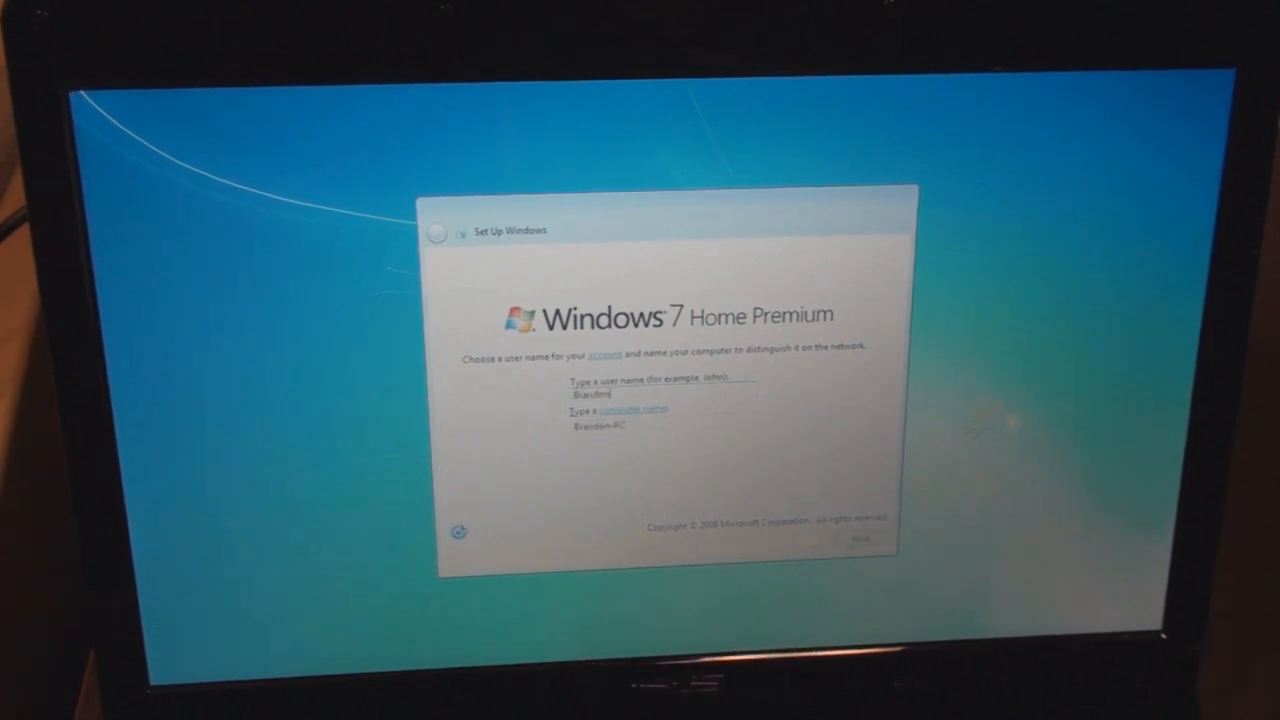
{"action": "left_click", "coordinate": [860, 540]}
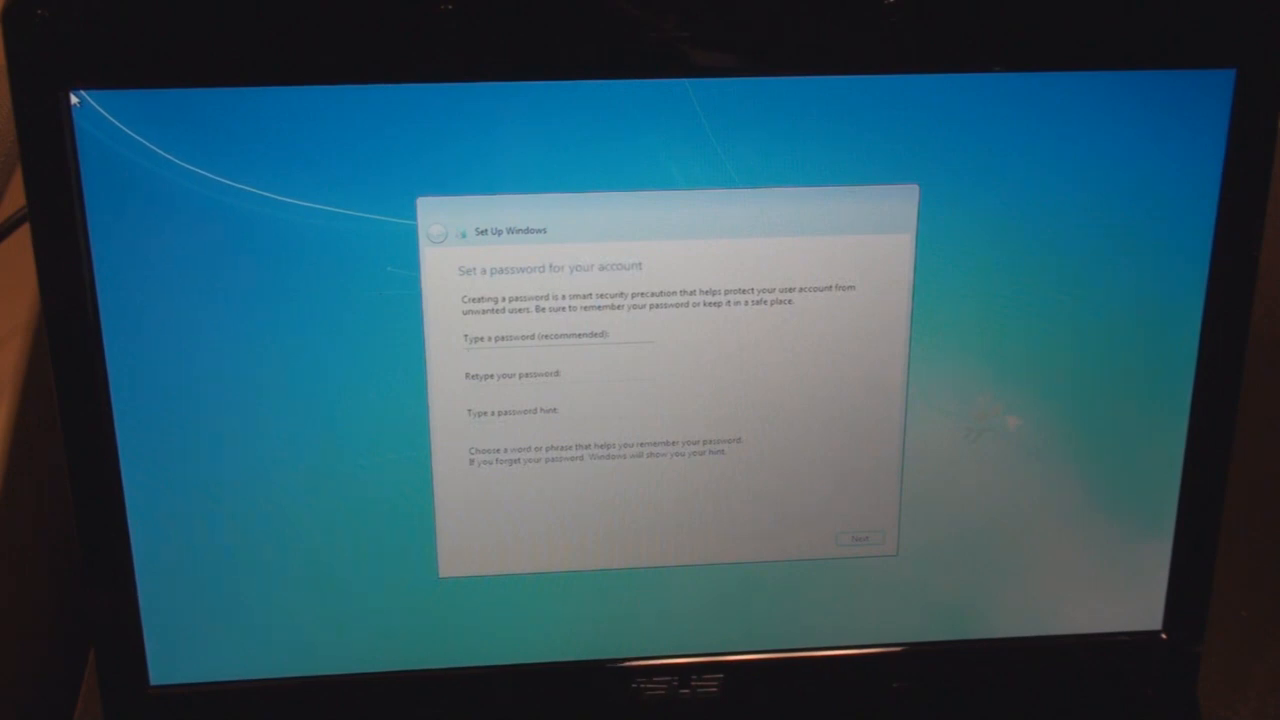
Set the account password with hint 'hint' and move past the product key step.
{"action": "type", "text": "••••"}
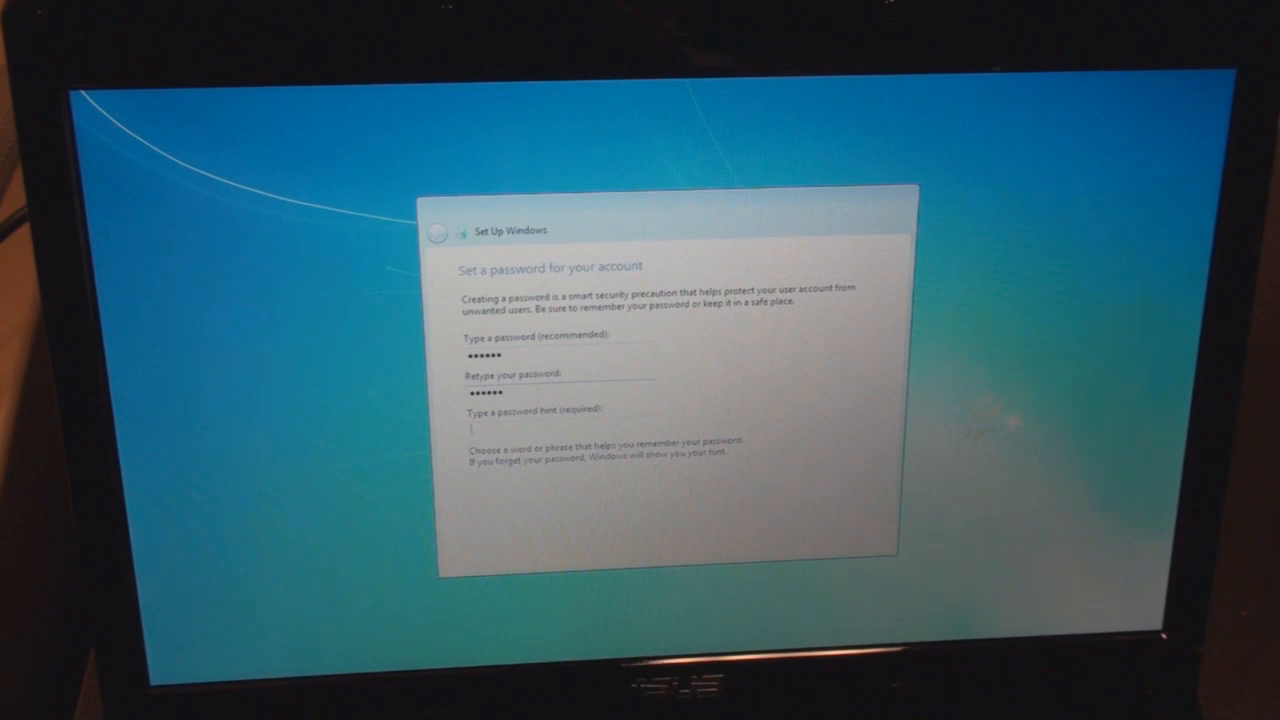
{"action": "mouse_move", "coordinate": [164, 304]}
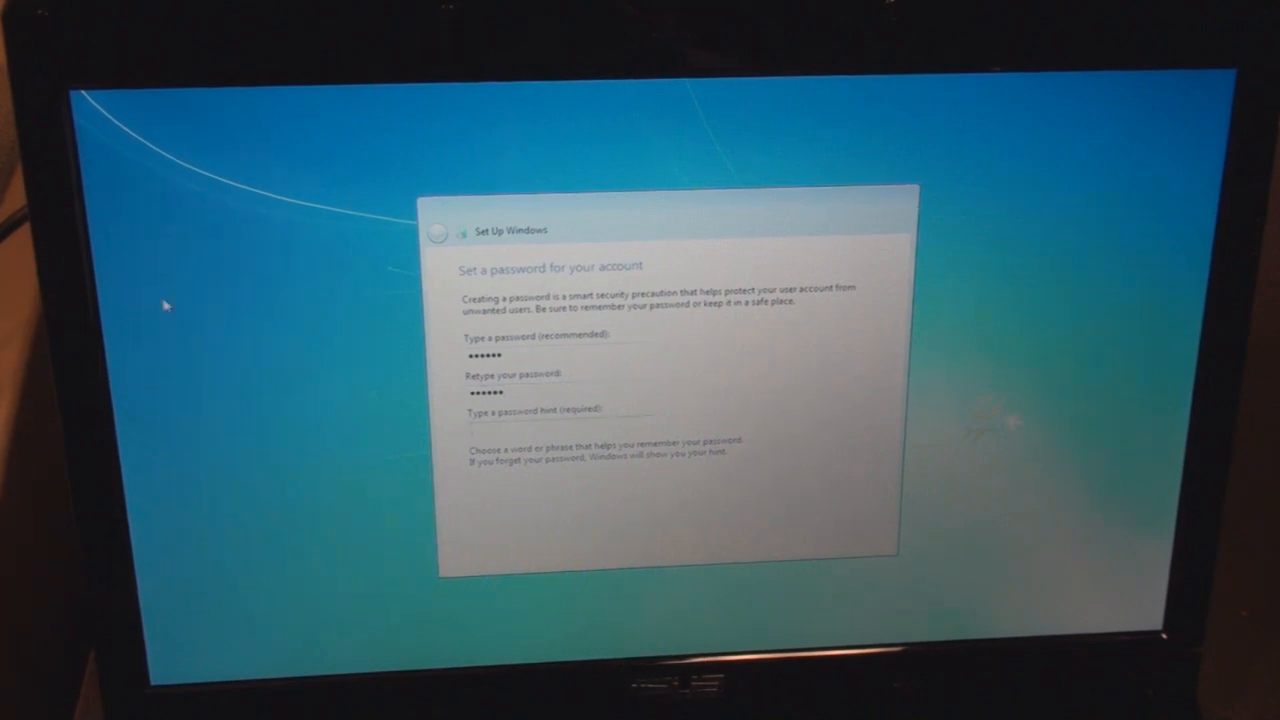
{"action": "type", "text": "hint"}
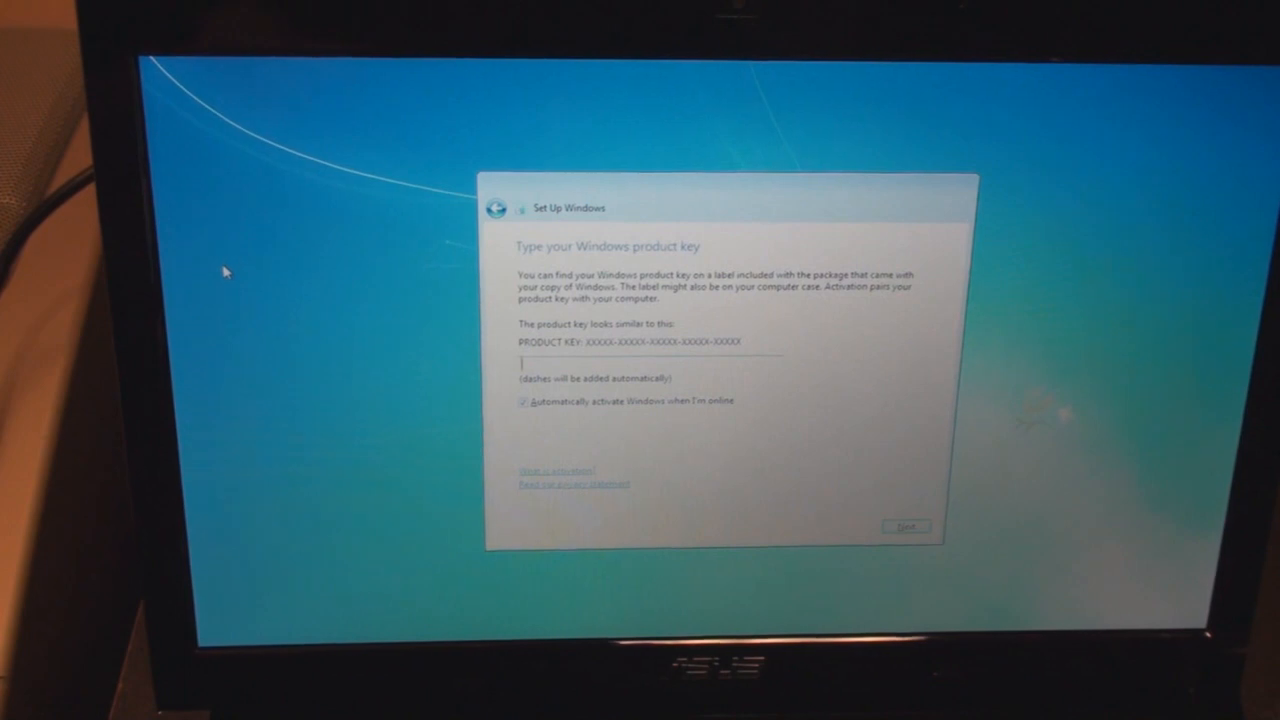
{"action": "left_click", "coordinate": [904, 528]}
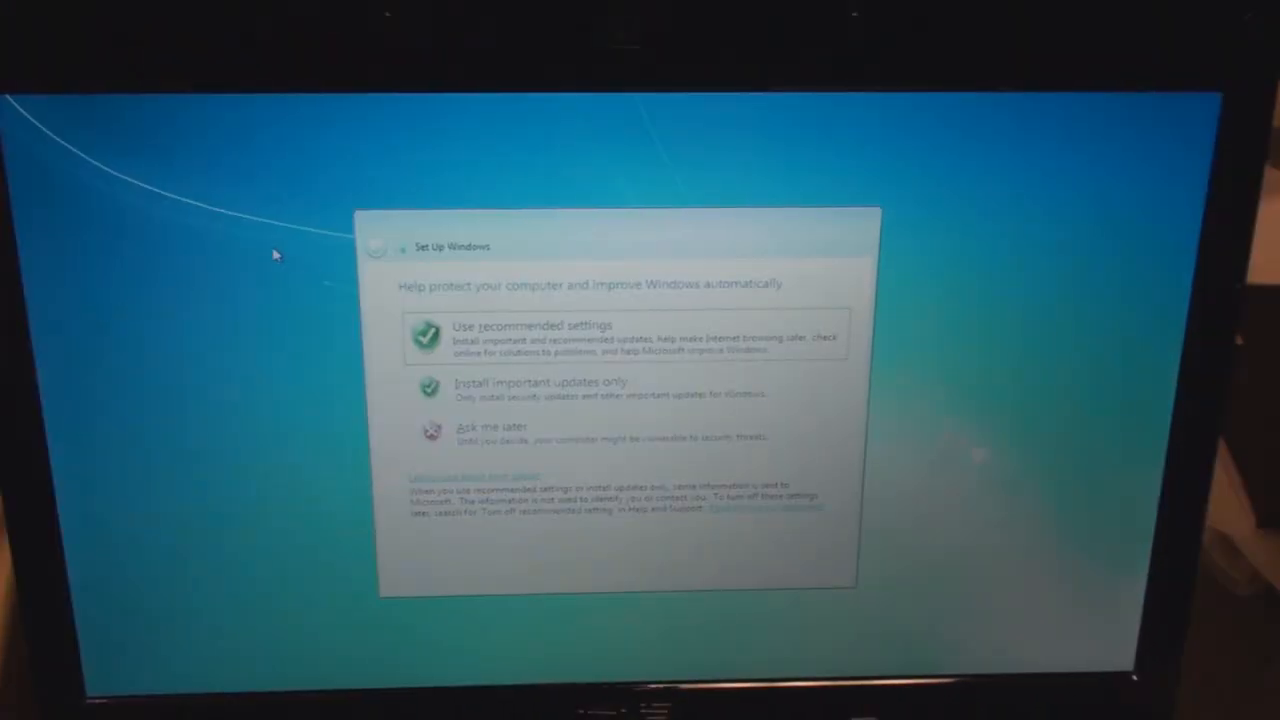